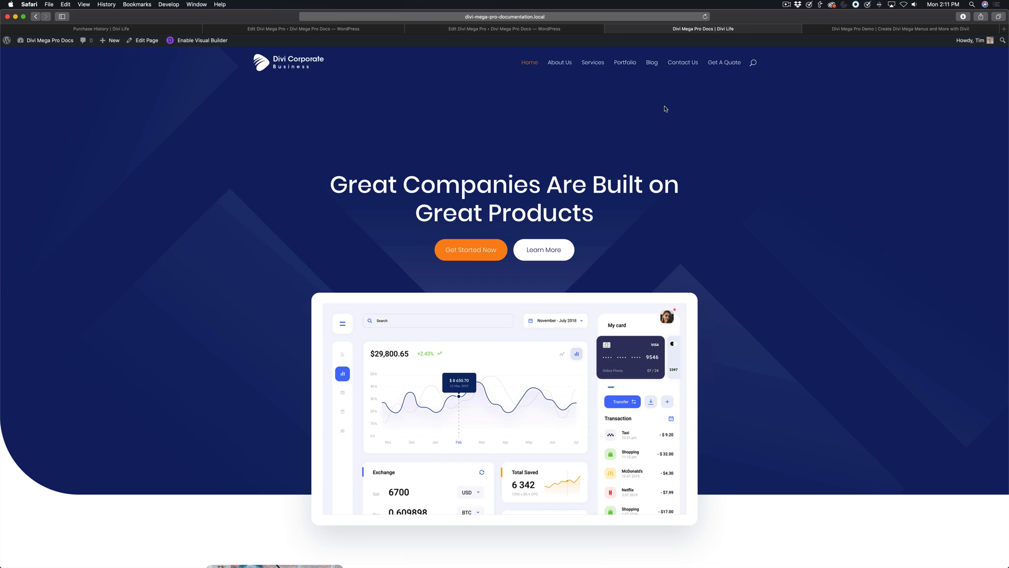
# Preview the contact mega menu on the live site and dismiss it
pyautogui.click(683, 62)
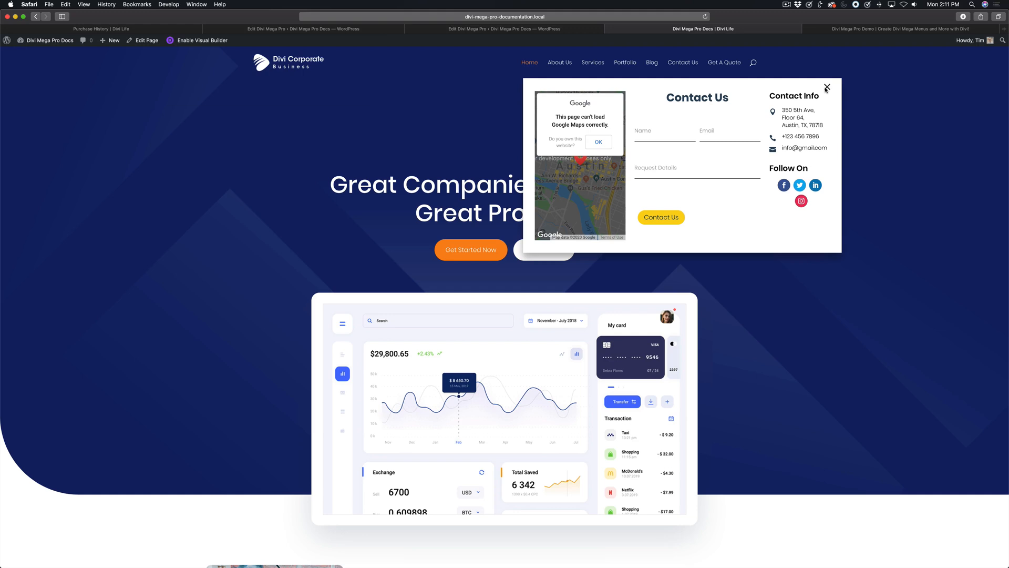
pyautogui.click(826, 87)
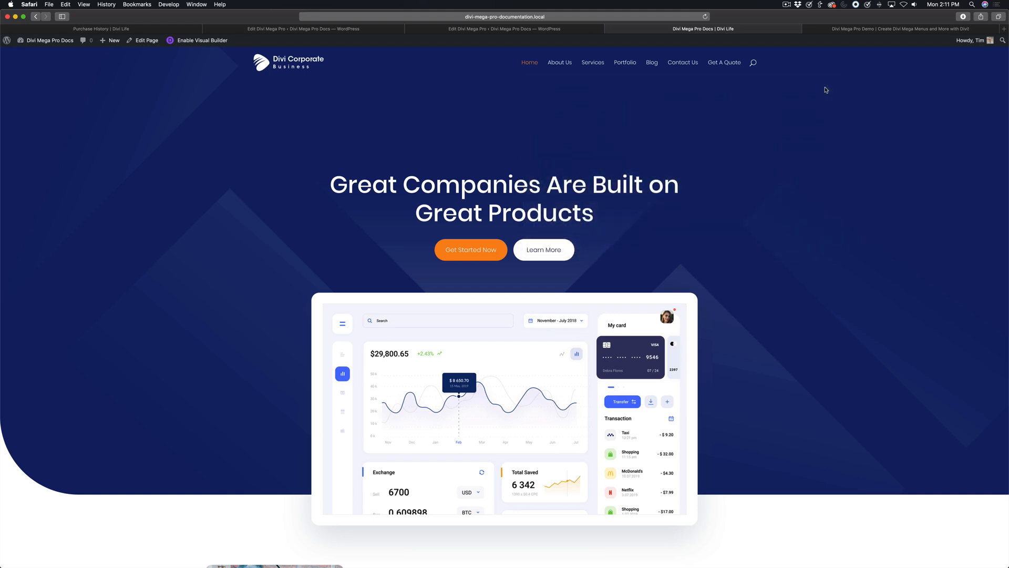
pyautogui.moveTo(763, 150)
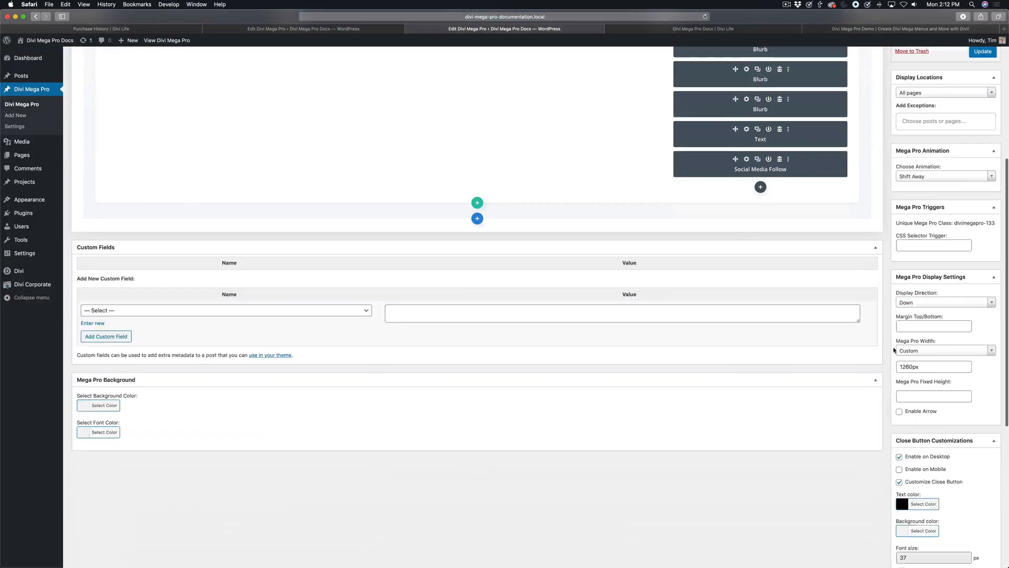
# Review the Test Menu's close X colour (black) and font size (37), then update the post
pyautogui.scroll(-3)
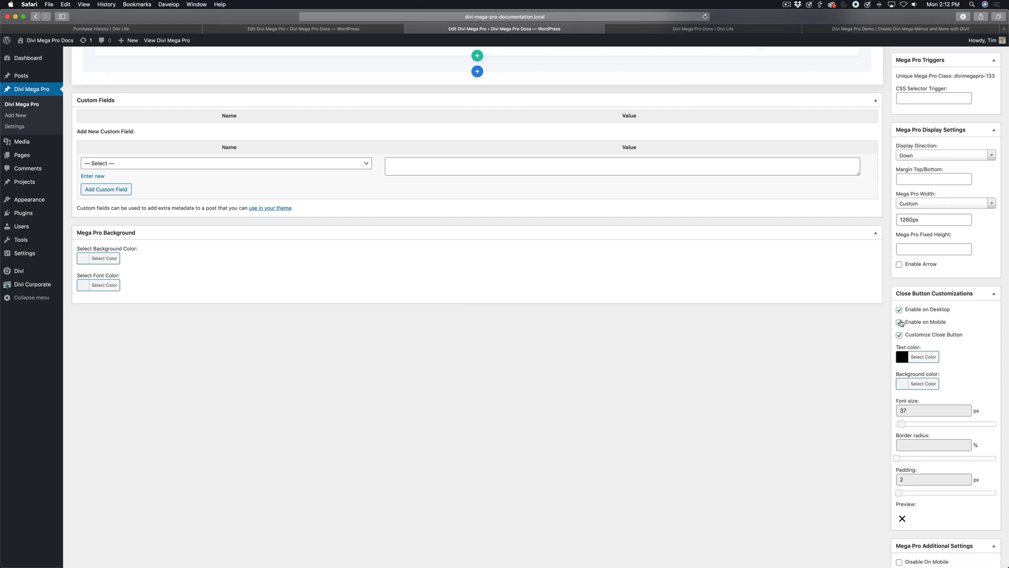
pyautogui.click(899, 323)
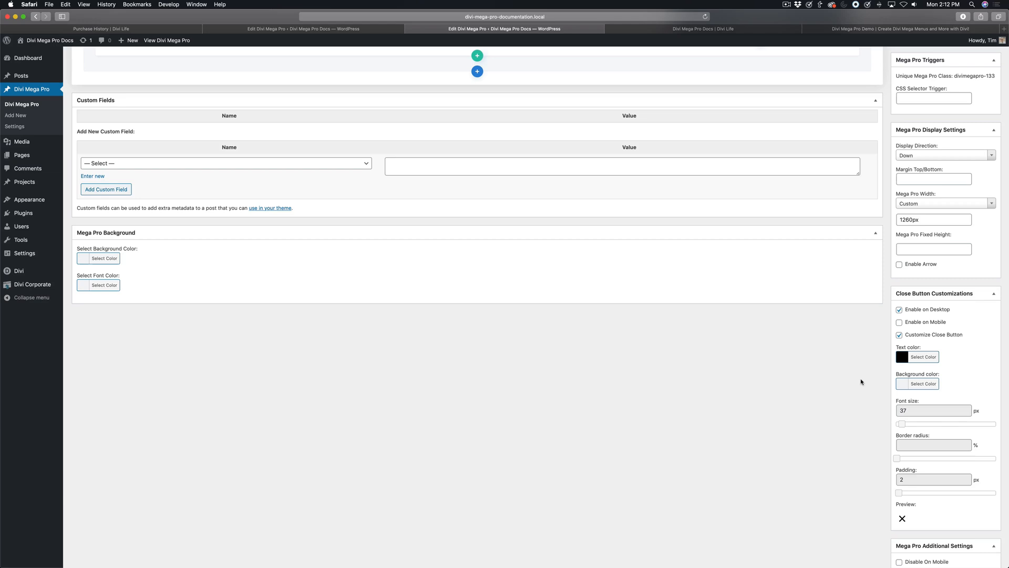
pyautogui.click(923, 356)
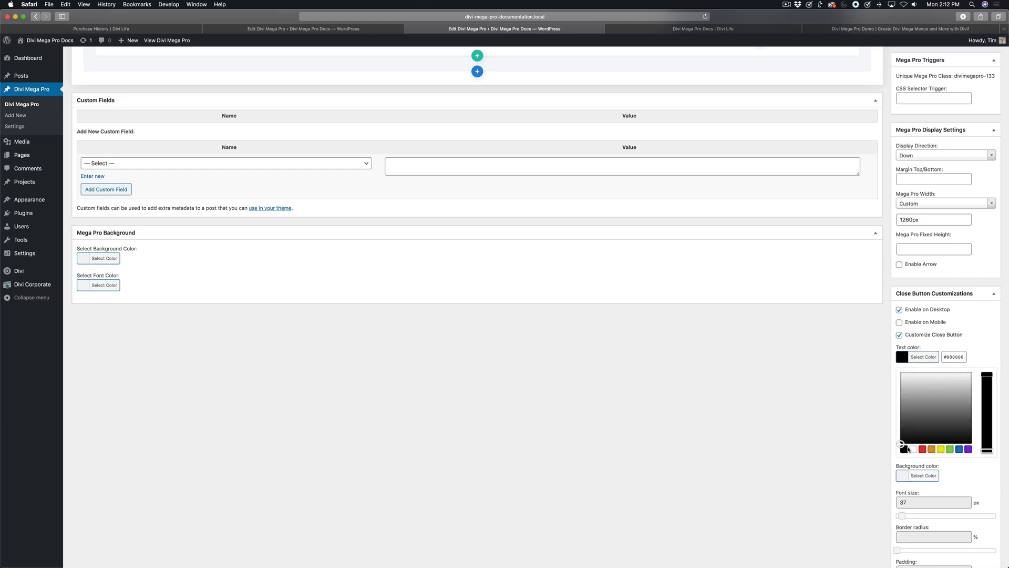
pyautogui.click(924, 356)
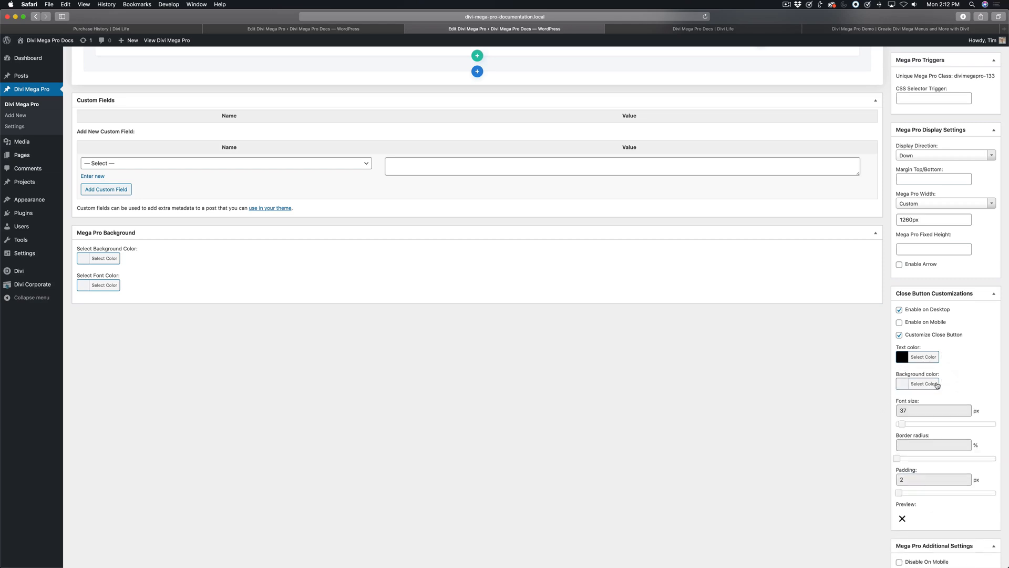
pyautogui.click(923, 383)
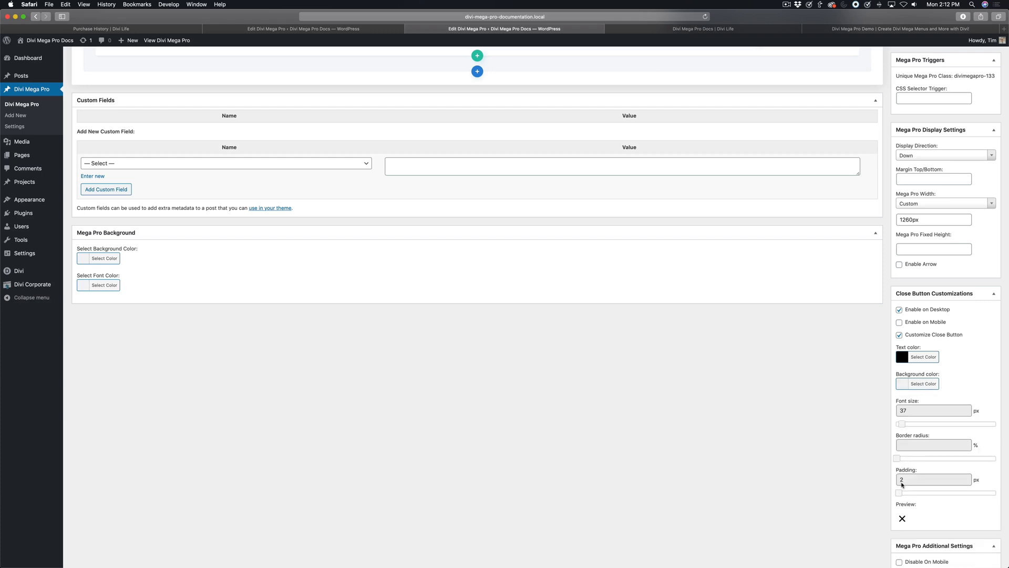
pyautogui.moveTo(870, 441)
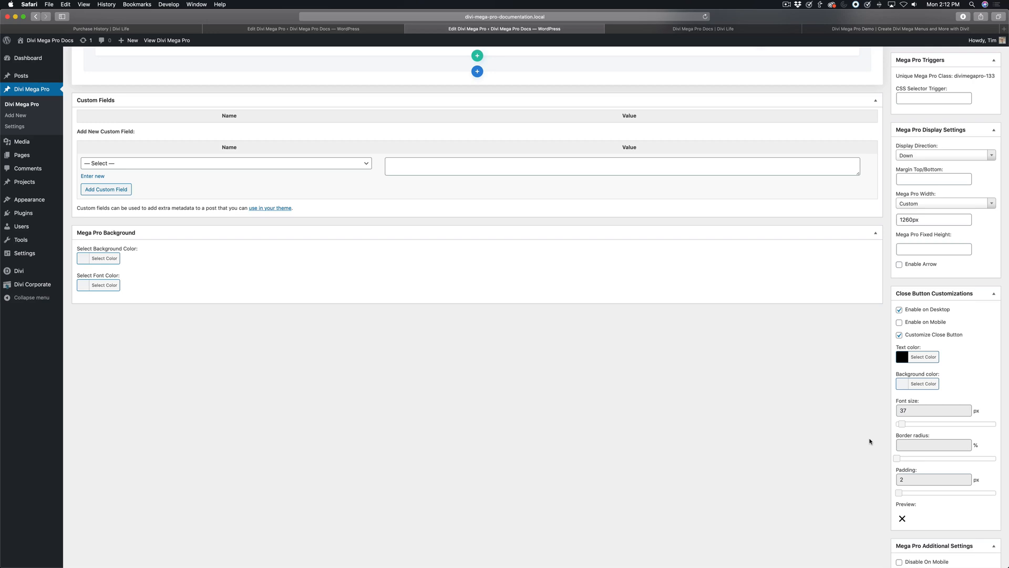
pyautogui.scroll(-3)
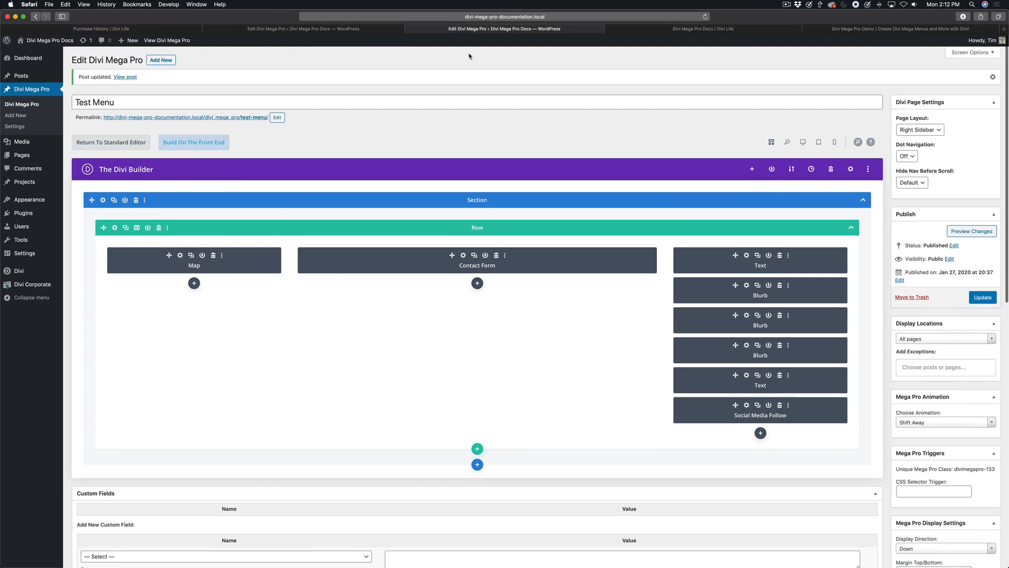
# Show the Get in Touch tooltip lacking a close X, then move to the Mega Tooltip Contact editor
pyautogui.click(704, 28)
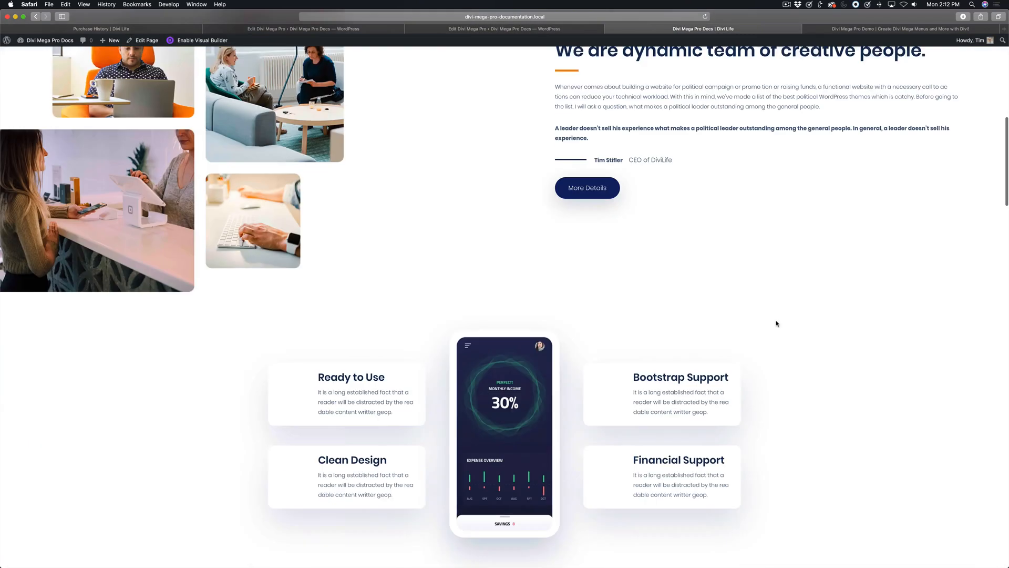
pyautogui.click(587, 187)
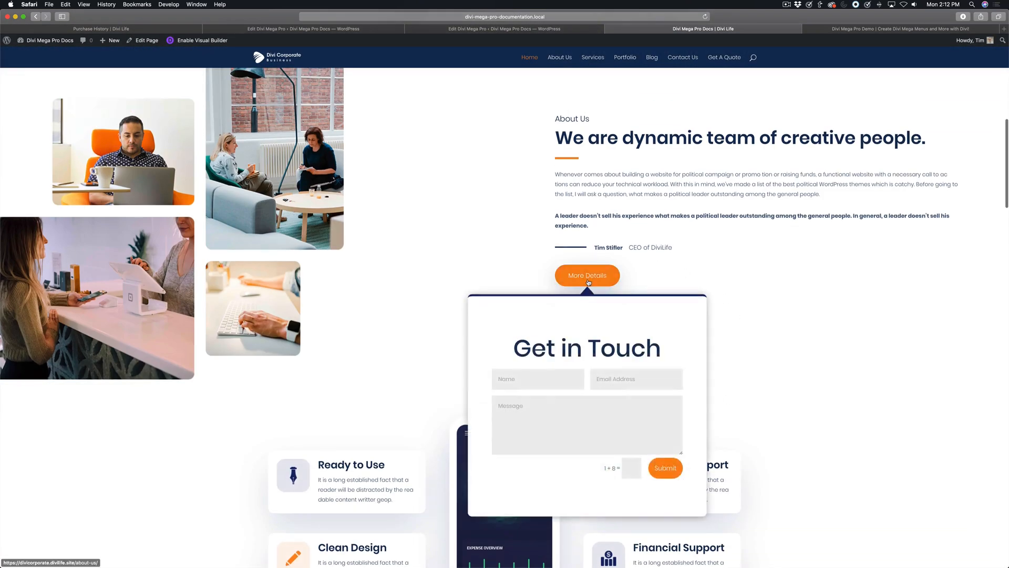
pyautogui.moveTo(575, 361)
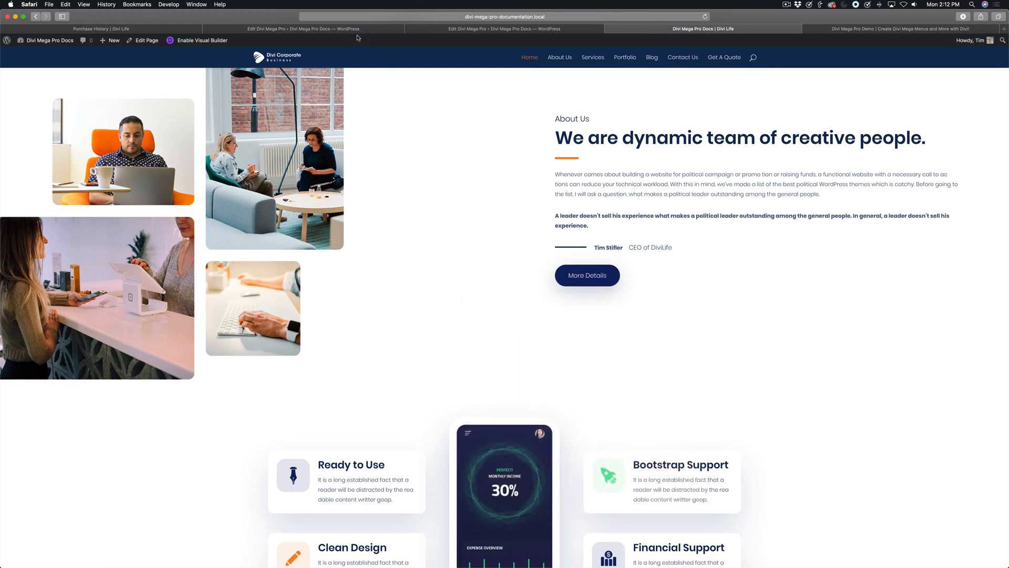
pyautogui.click(303, 28)
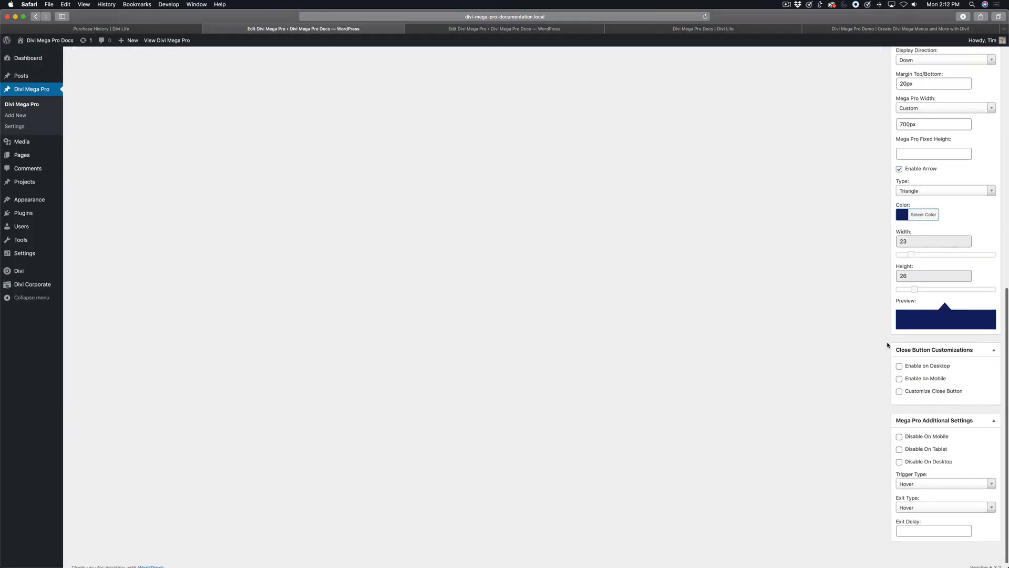
# Enable the Mega Tooltip Contact's close button on both desktop and mobile
pyautogui.scroll(-3)
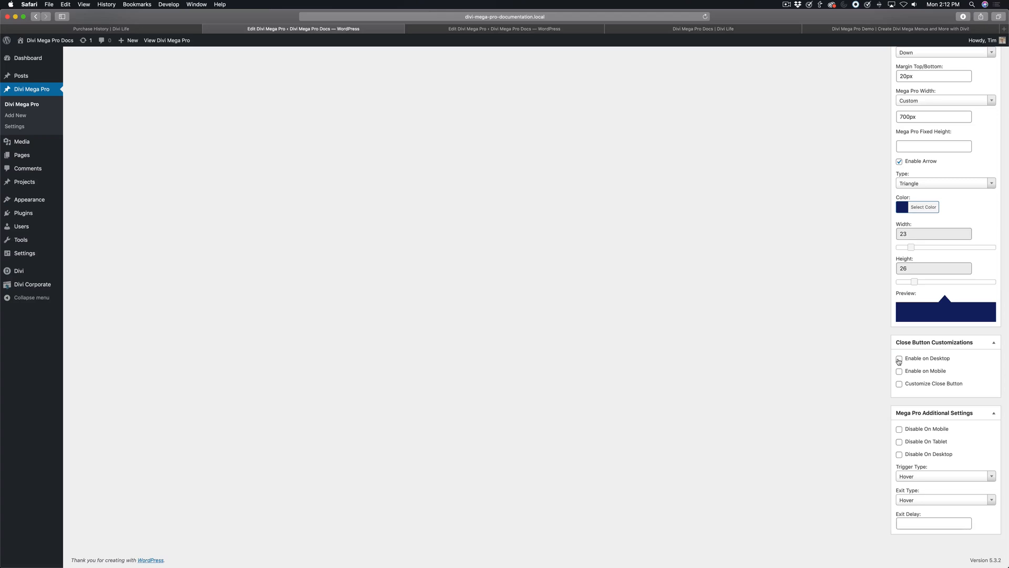
pyautogui.click(899, 359)
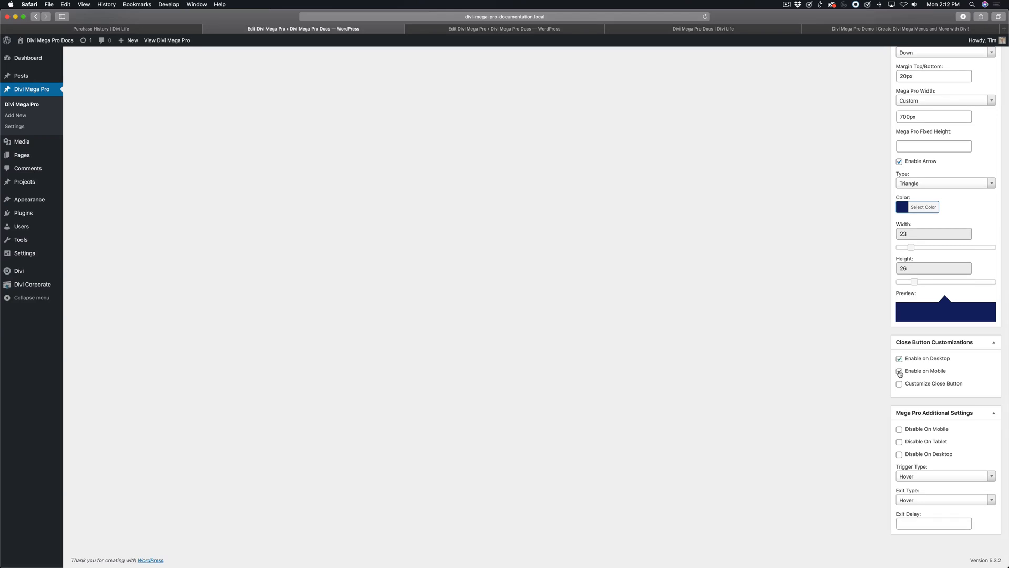
pyautogui.click(898, 383)
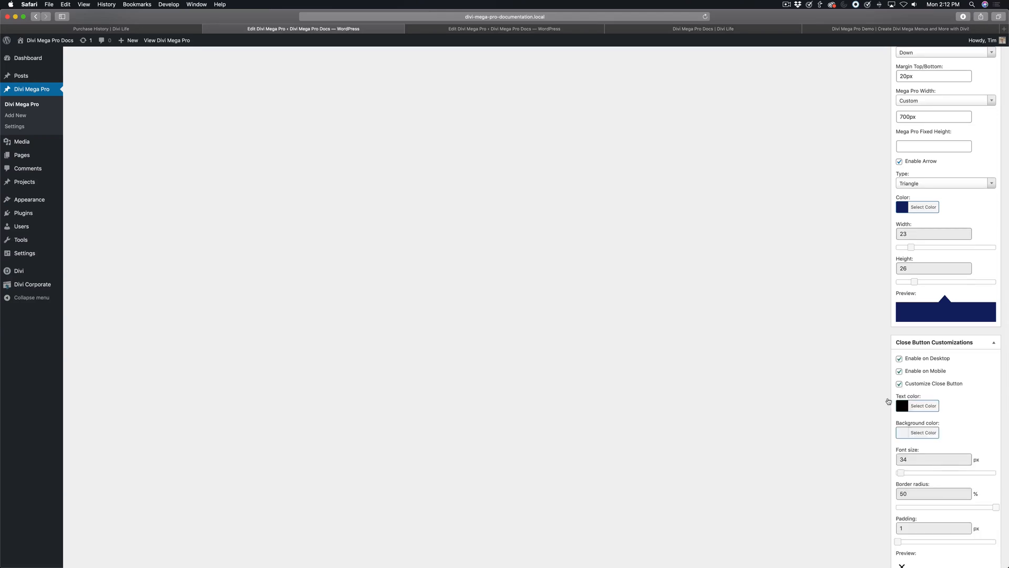
pyautogui.scroll(-3)
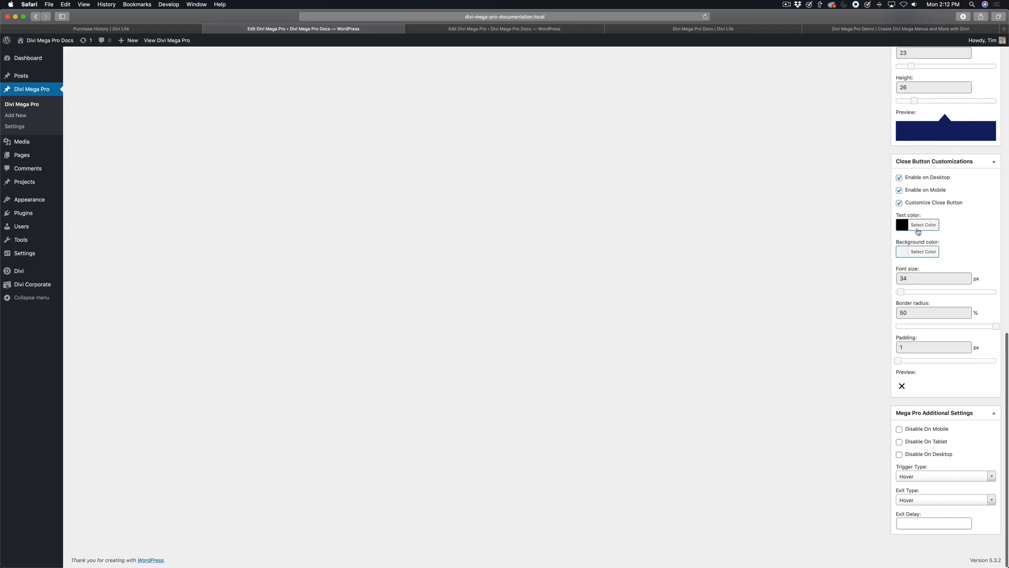
# Keep the close X black, enlarge its font size to 47 and adjust its padding
pyautogui.click(923, 225)
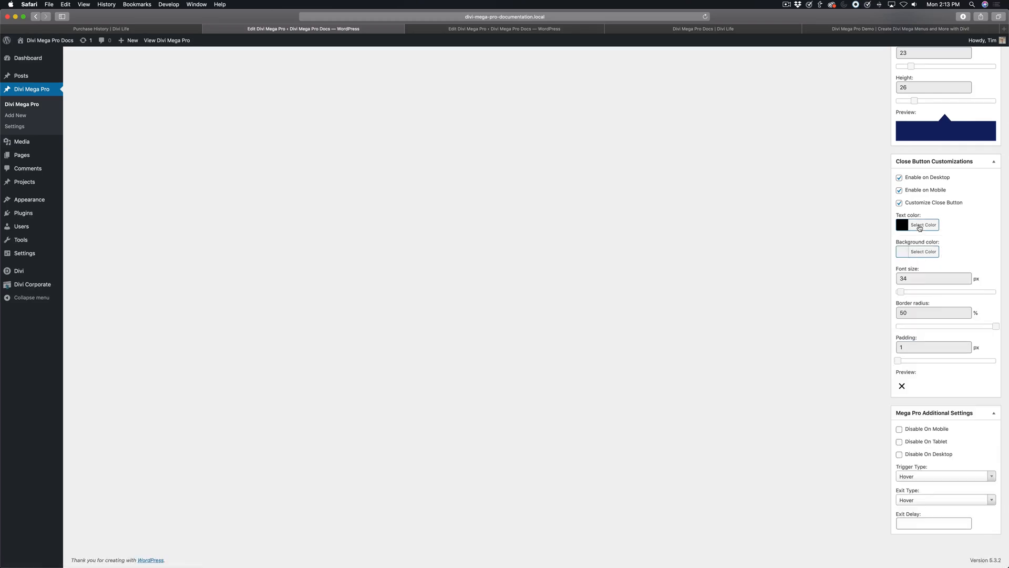
pyautogui.click(923, 251)
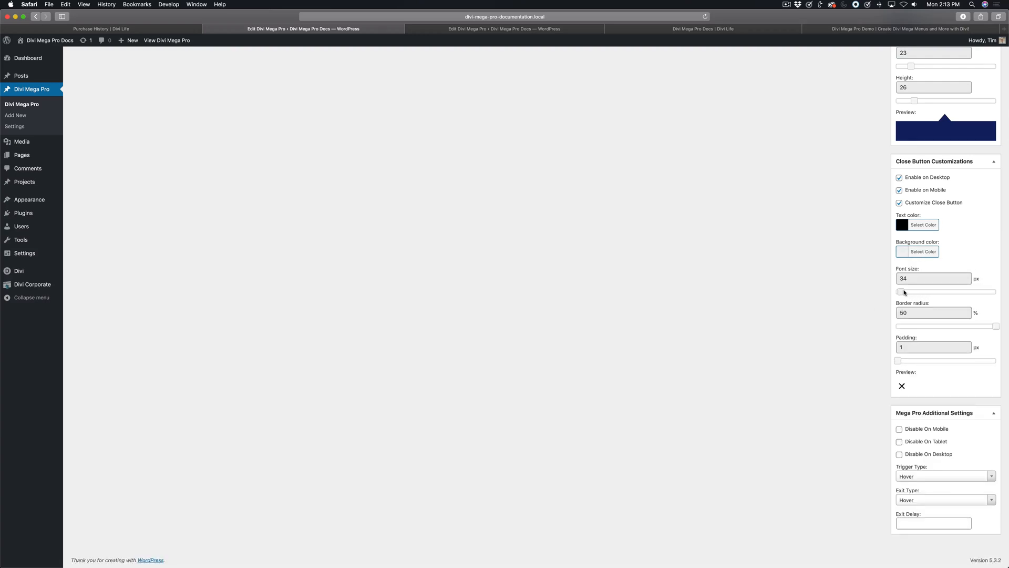
pyautogui.moveTo(893, 291); pyautogui.dragTo(907, 291)
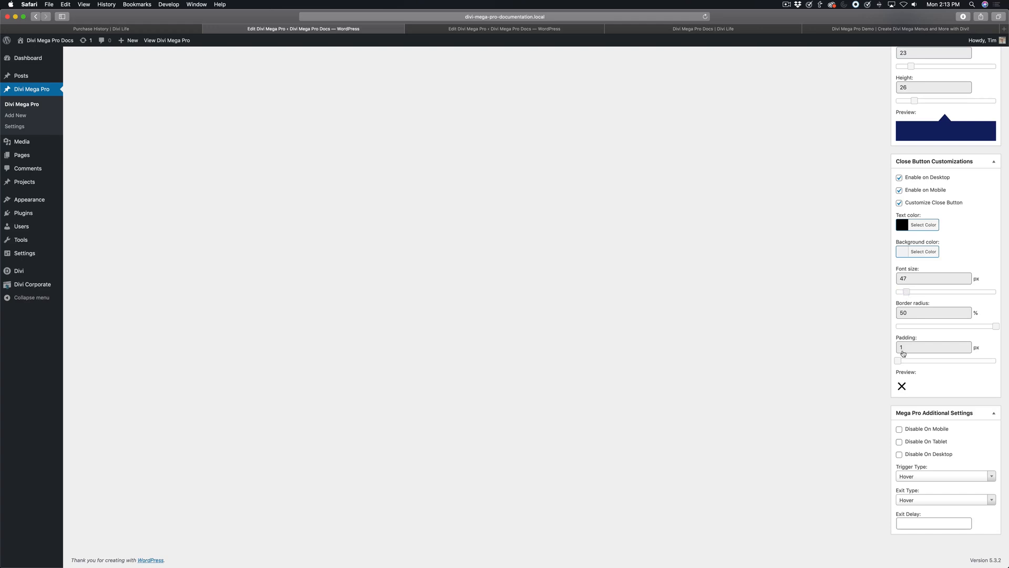
pyautogui.moveTo(907, 360); pyautogui.dragTo(901, 360)
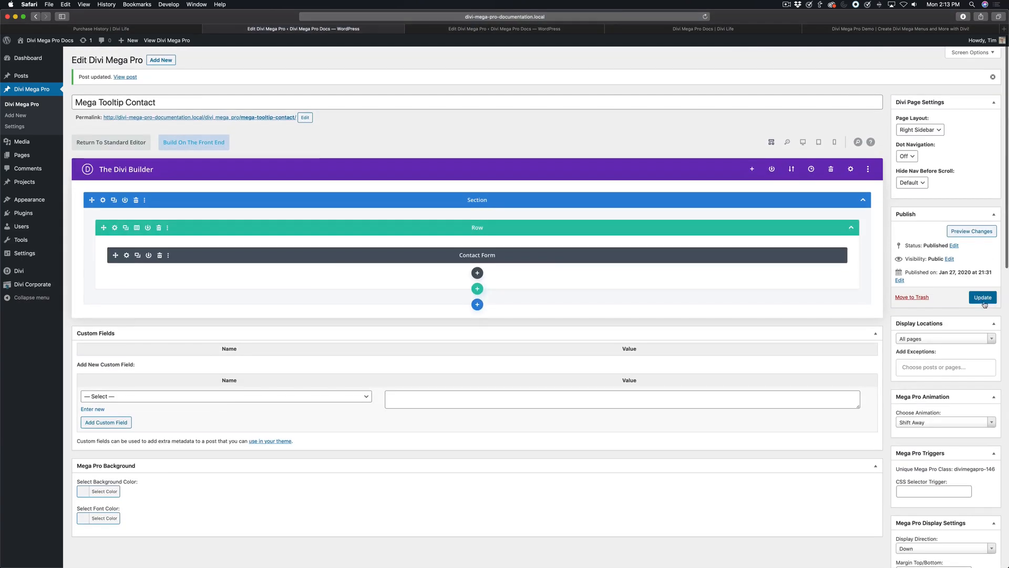
# Update the Mega Tooltip Contact post and return to the live Divi Corporate site
pyautogui.click(982, 297)
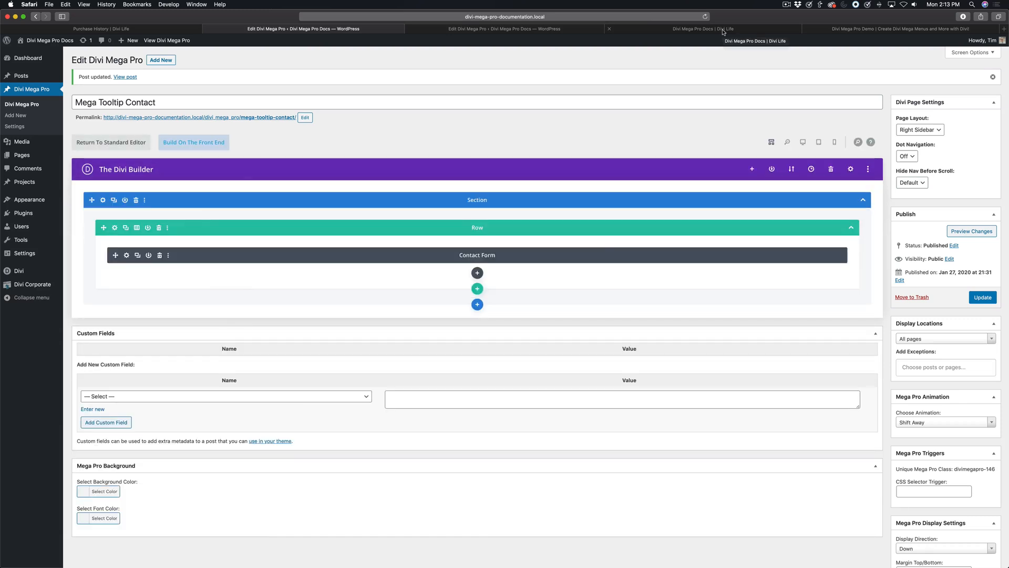
pyautogui.click(701, 29)
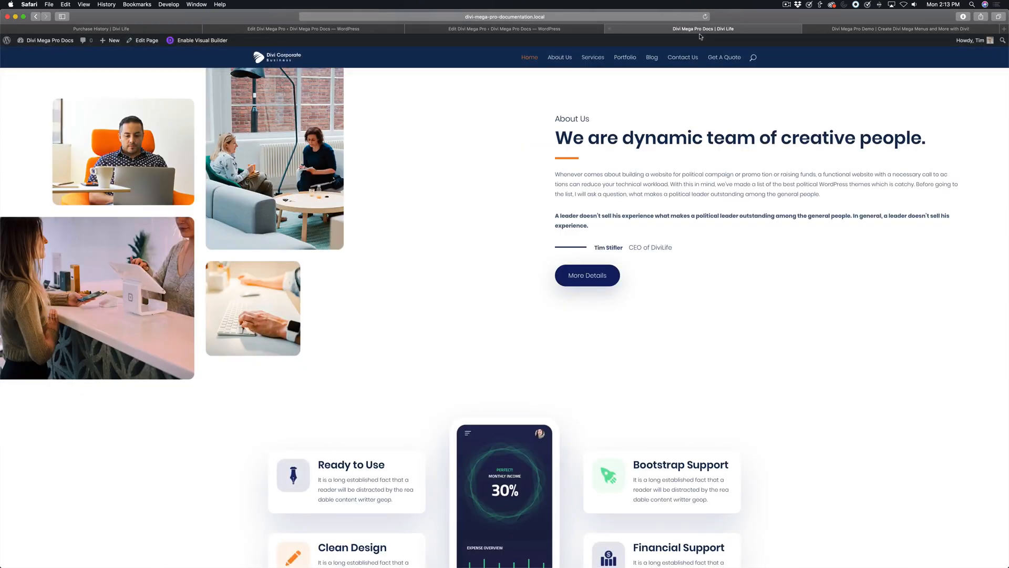
# Dismiss the Get in Touch tooltip twice with its new large X, then return to the Test Menu editor
pyautogui.click(682, 56)
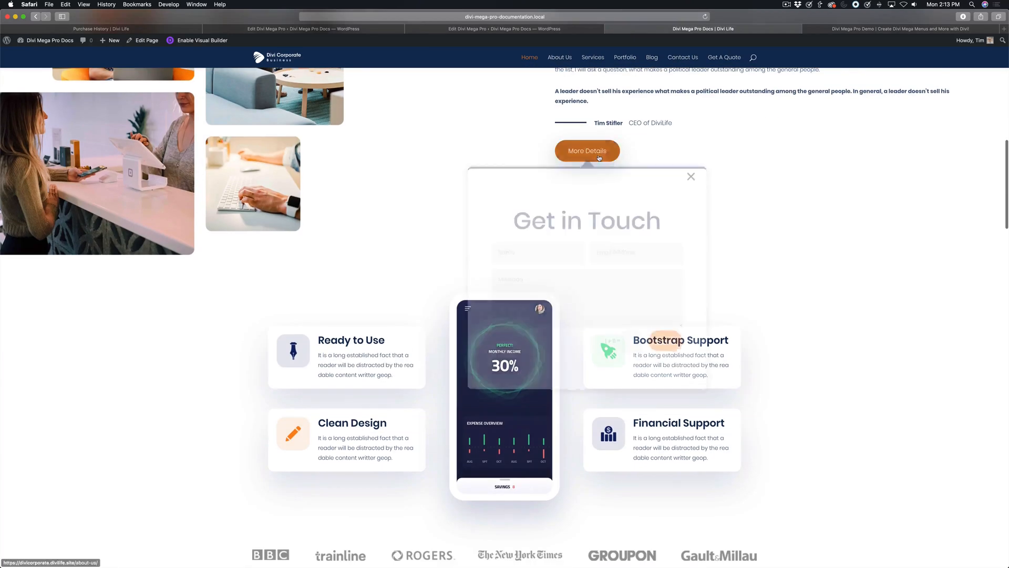
pyautogui.click(692, 177)
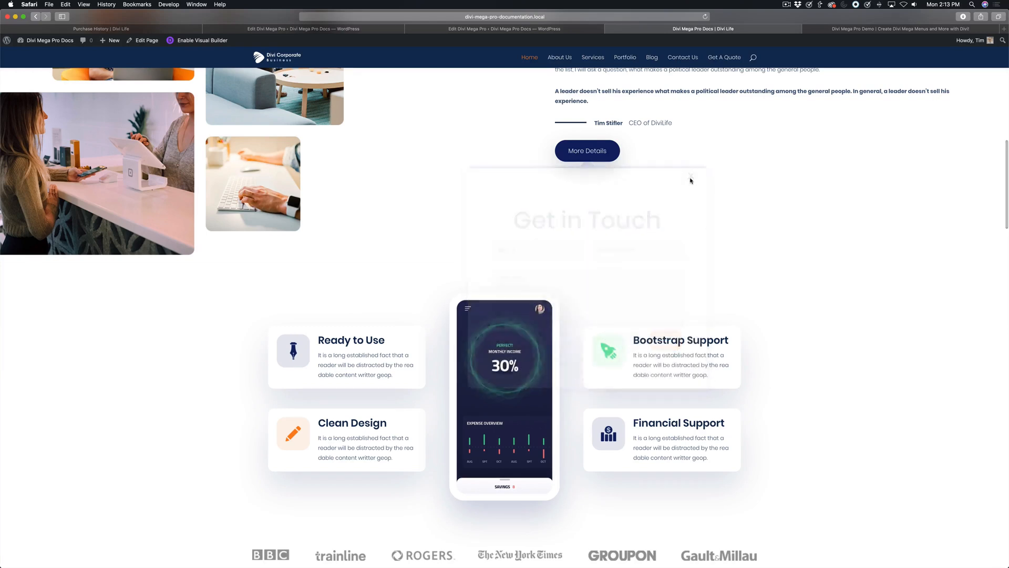
pyautogui.click(586, 150)
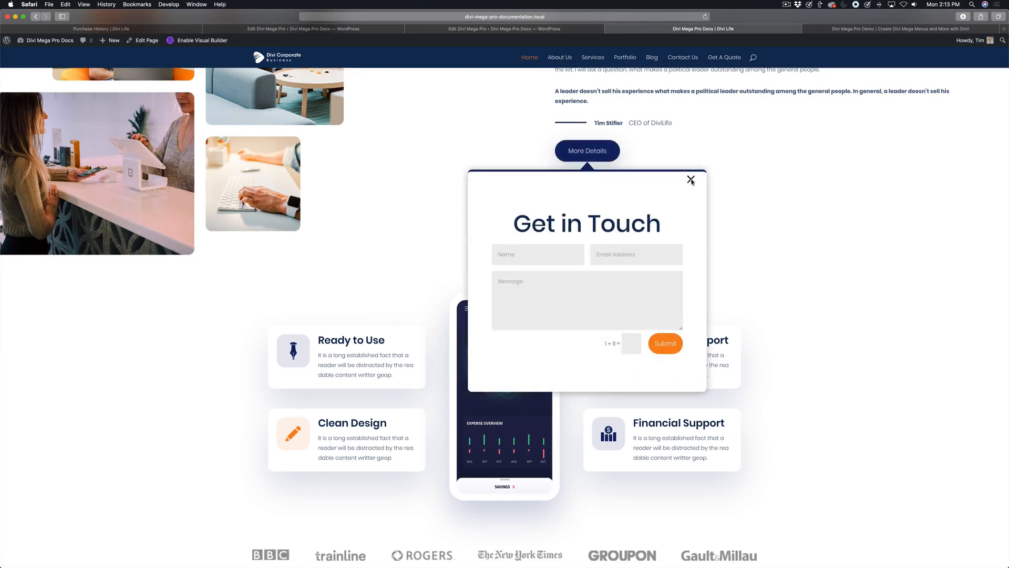
pyautogui.click(691, 179)
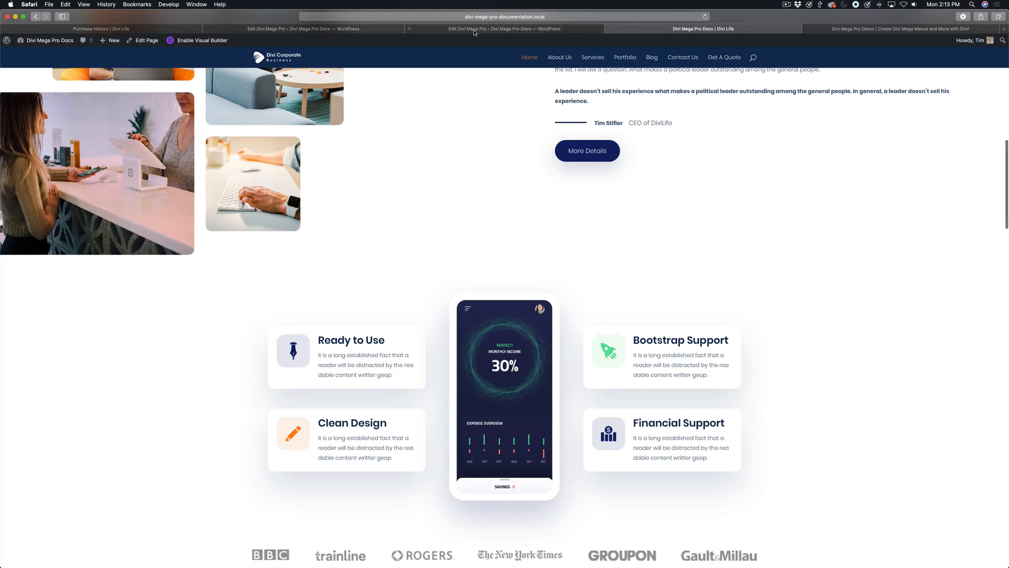
pyautogui.click(504, 28)
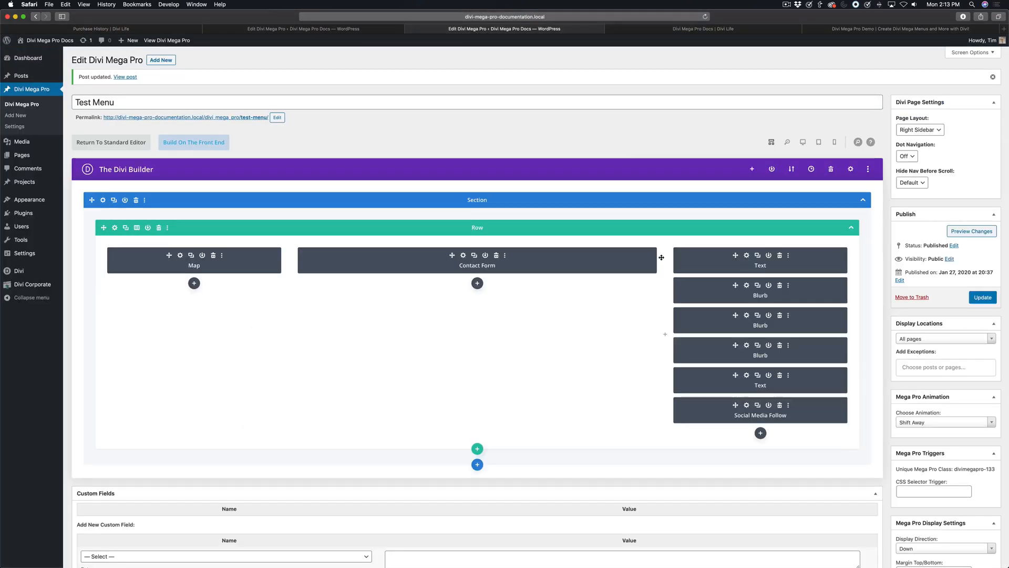